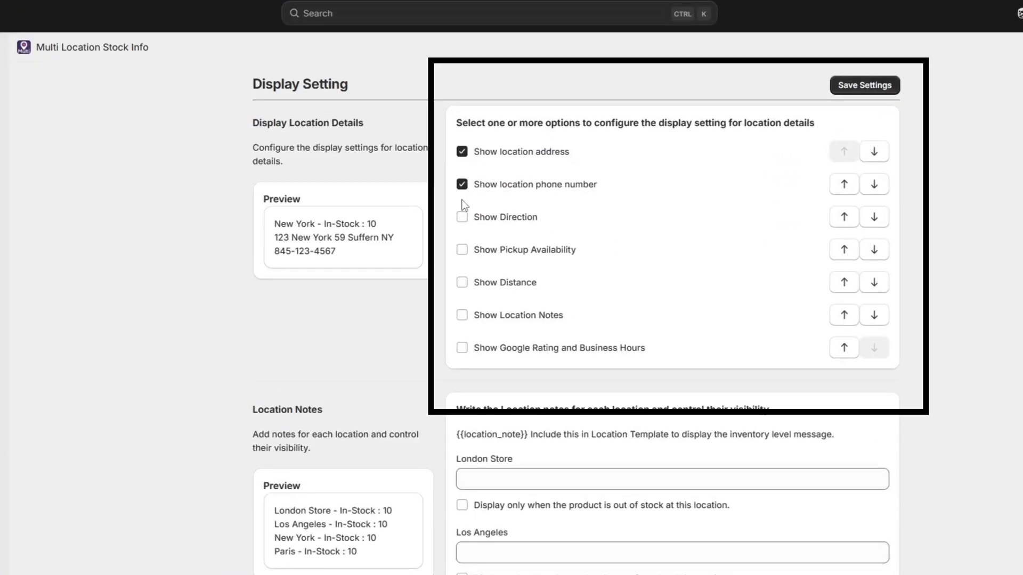
Step: Show each store's address and phone number under Display Location Details
{"action": "left_click", "coordinate": [461, 249]}
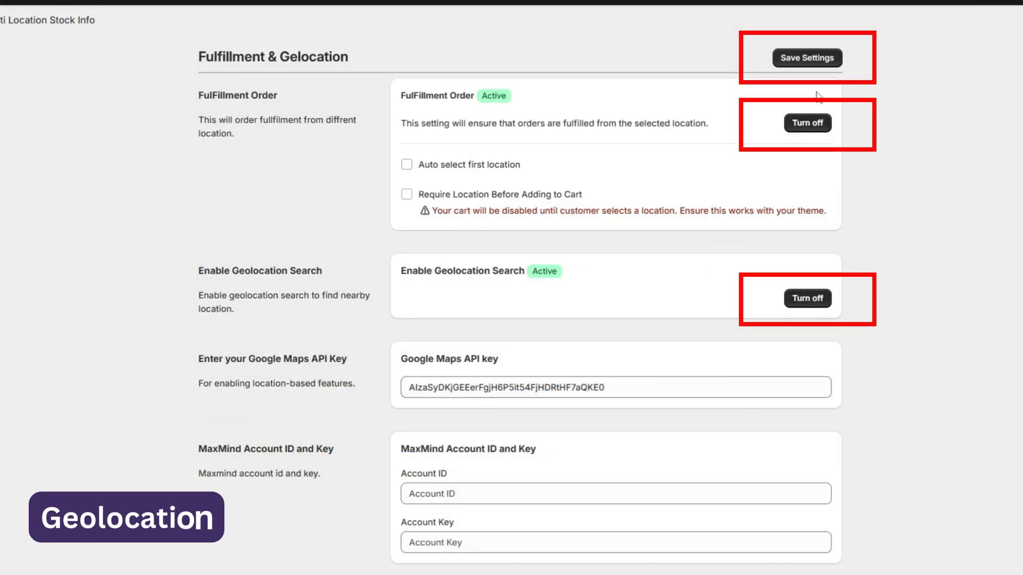
Step: Save the Fulfillment & Geolocation settings with fulfillment order and geolocation search active
{"action": "left_click", "coordinate": [807, 124]}
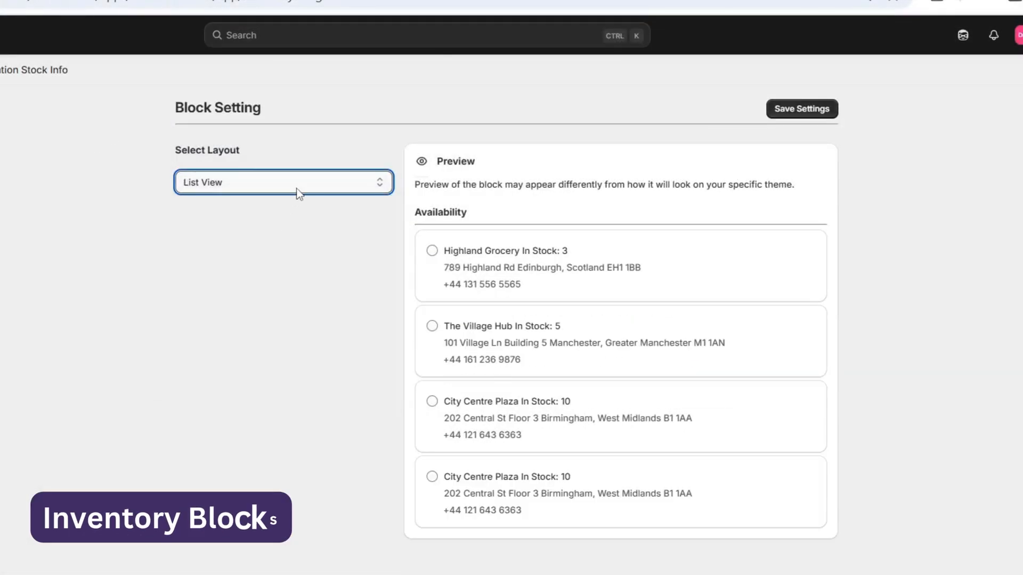
Step: Switch the inventory block layout from List View to Grid View
{"action": "left_click", "coordinate": [283, 182]}
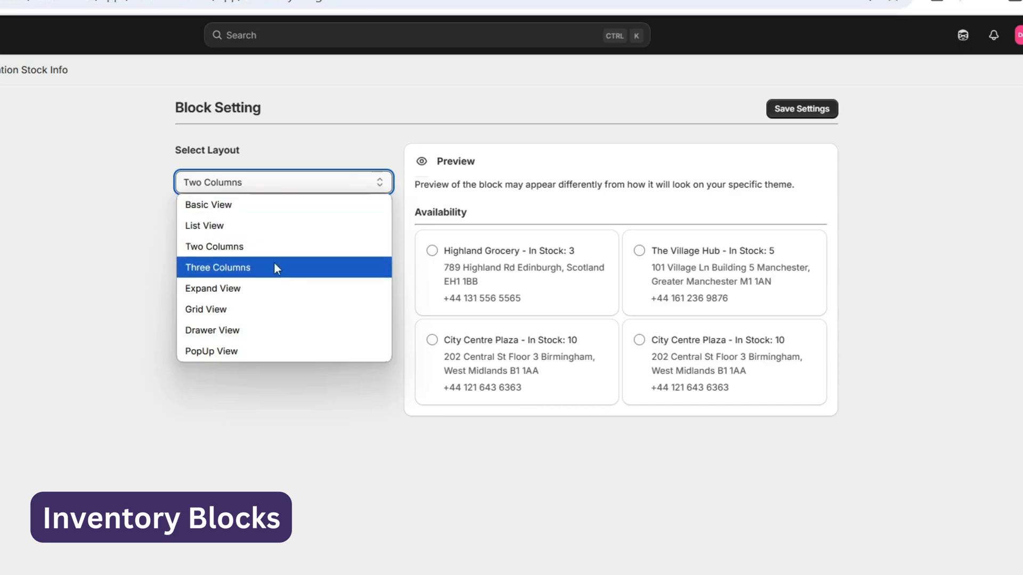
{"action": "left_click", "coordinate": [205, 309]}
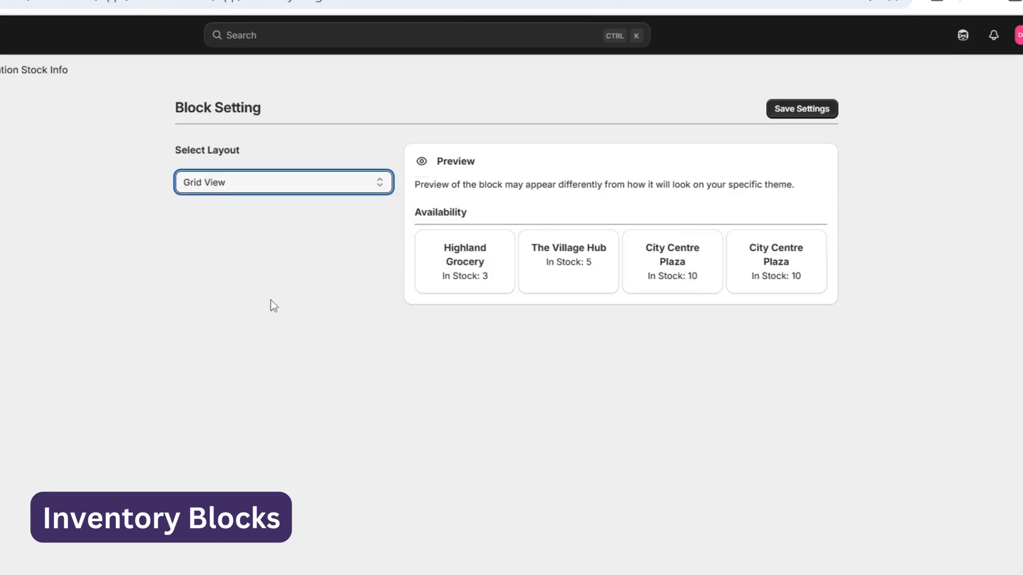
{"action": "left_click", "coordinate": [284, 182]}
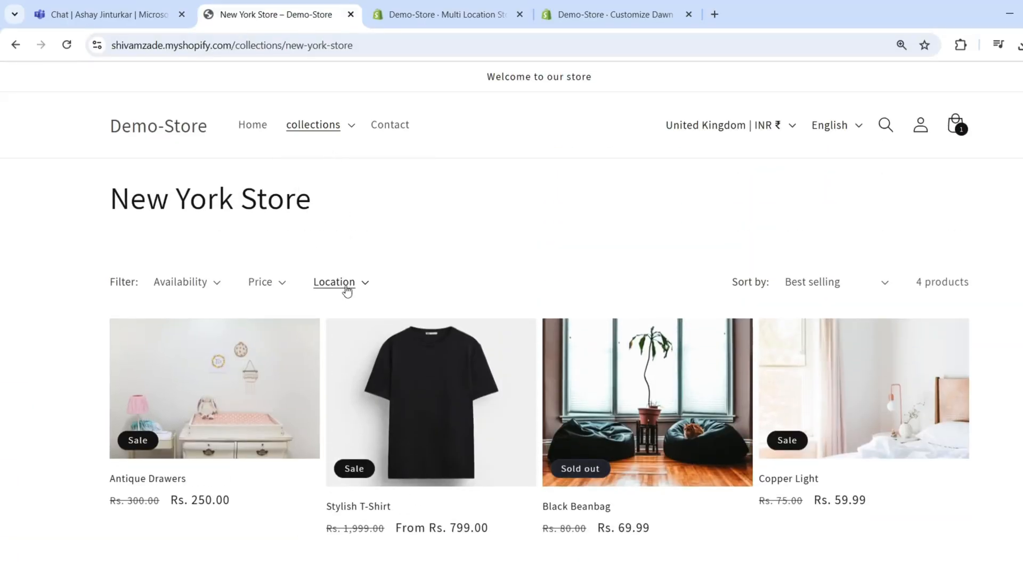
{"action": "mouse_move", "coordinate": [317, 130]}
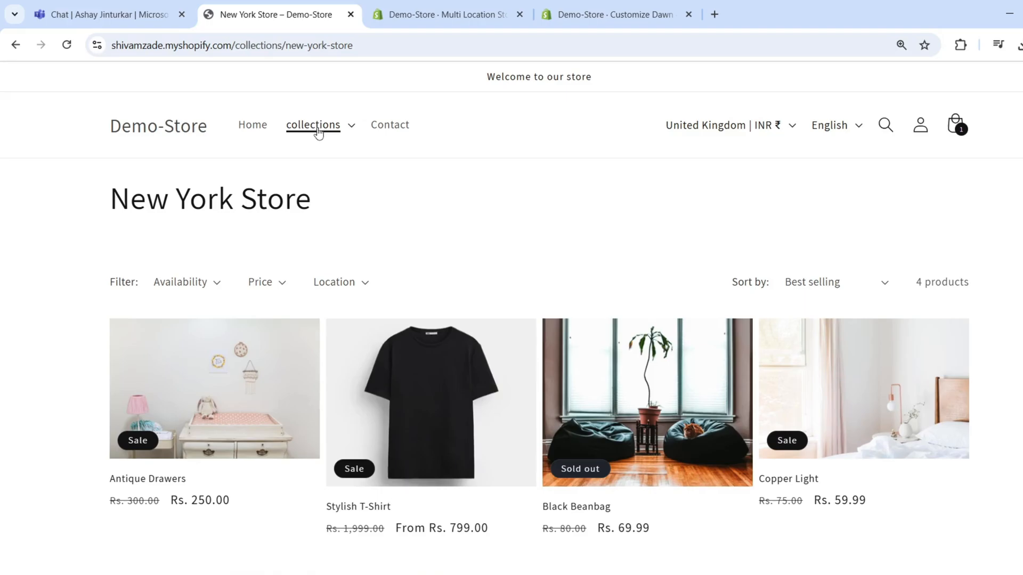
Step: Return from the New York Store collection to the app's Tags and Metafields settings
{"action": "left_click", "coordinate": [448, 15]}
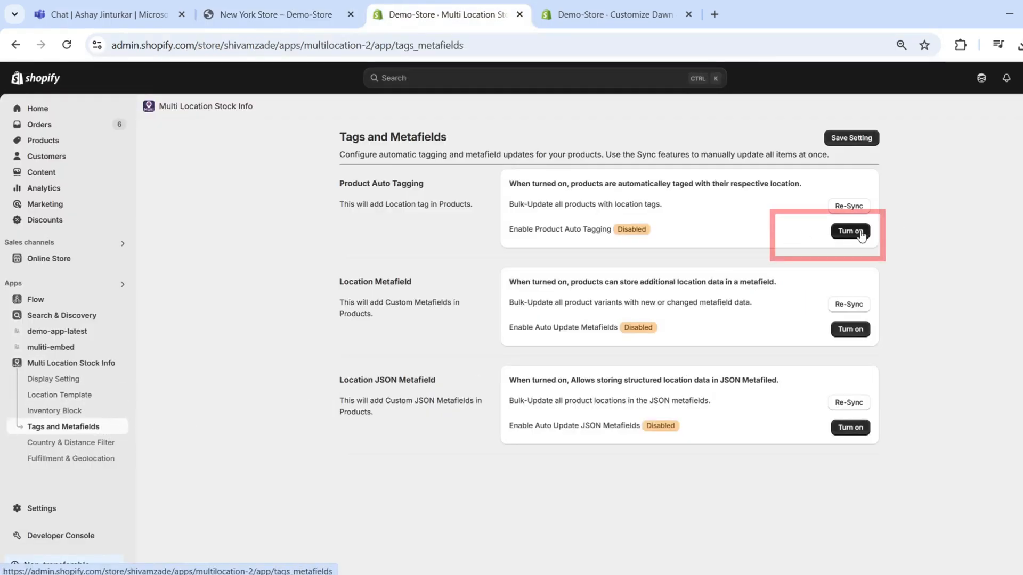
Step: Turn on product auto tagging and JSON metafield updates, then save the Tags and Metafields settings
{"action": "left_click", "coordinate": [851, 231]}
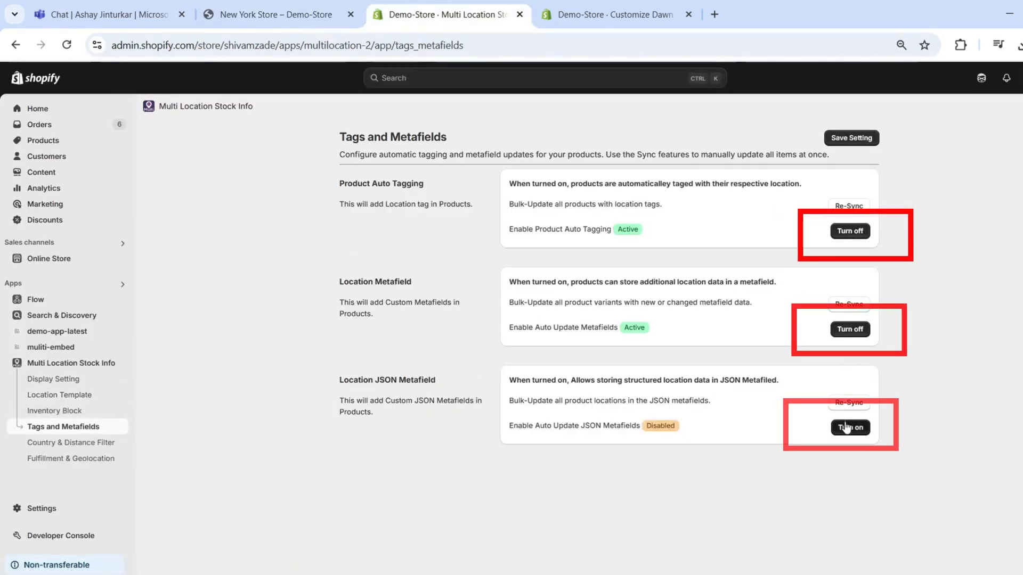
{"action": "left_click", "coordinate": [851, 427]}
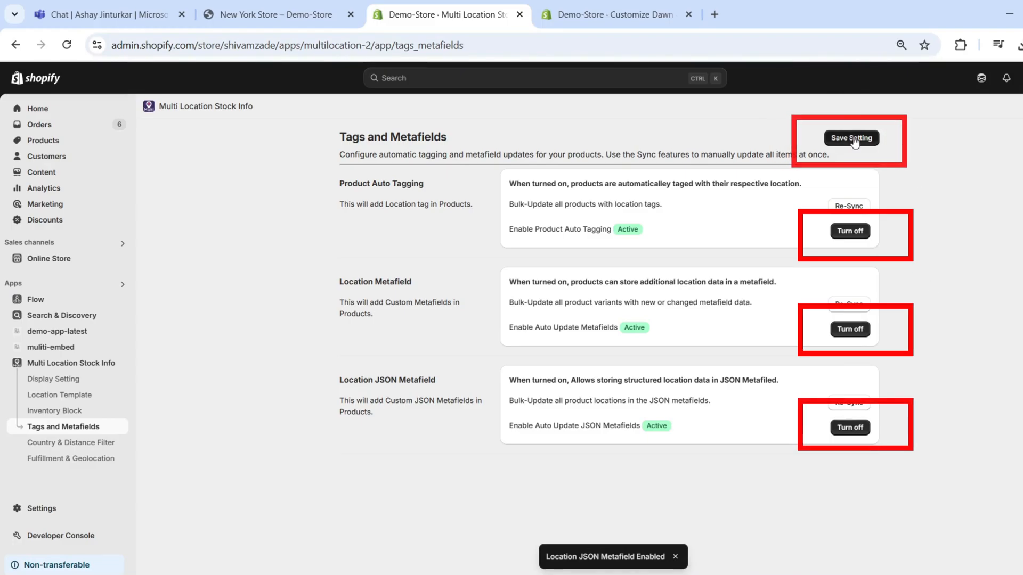
{"action": "left_click", "coordinate": [851, 137]}
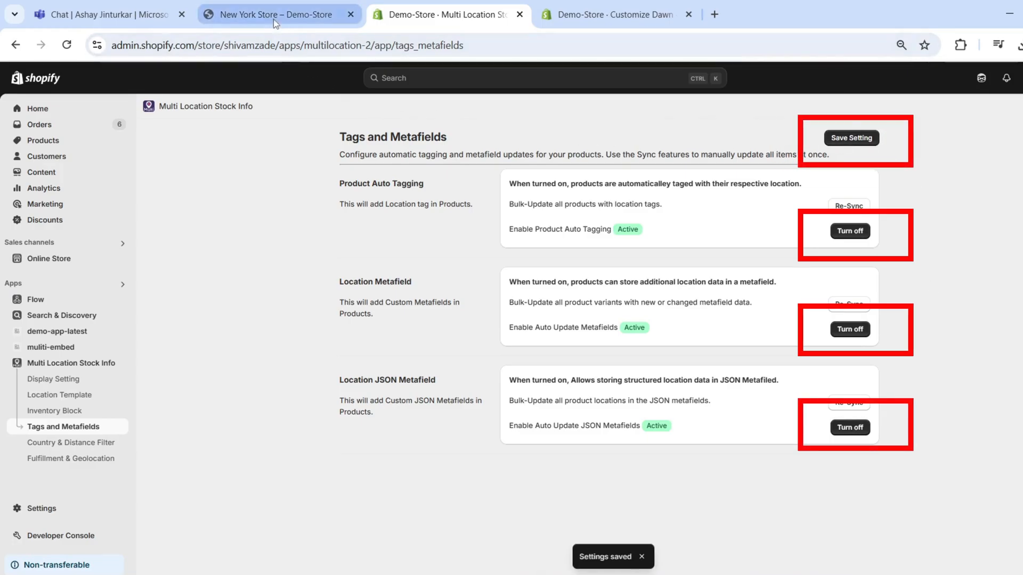